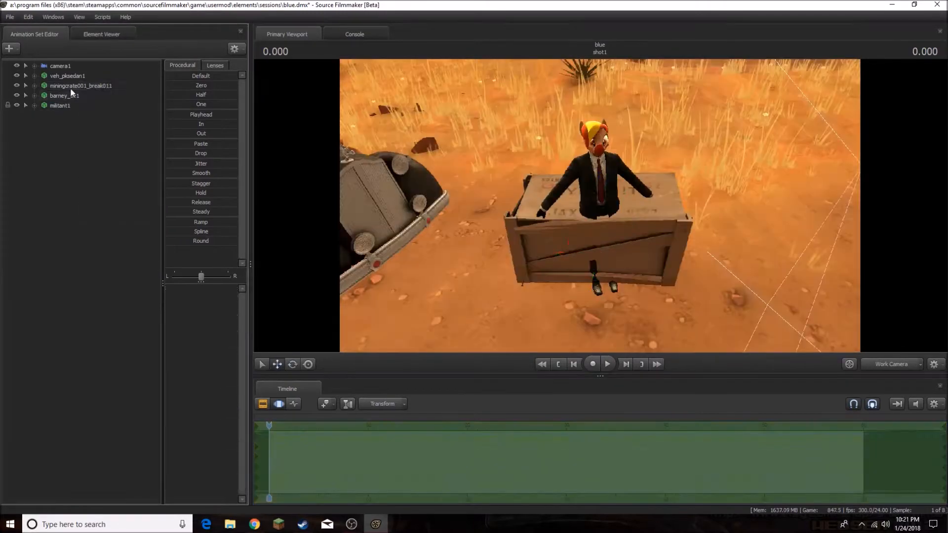
Add the crate model to the scene and begin posing the character on it.
click(25, 96)
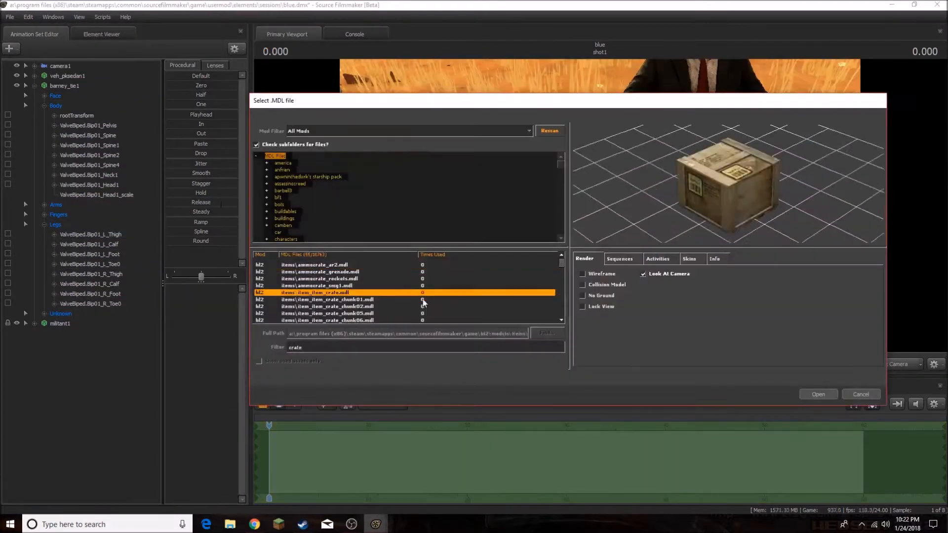
click(817, 394)
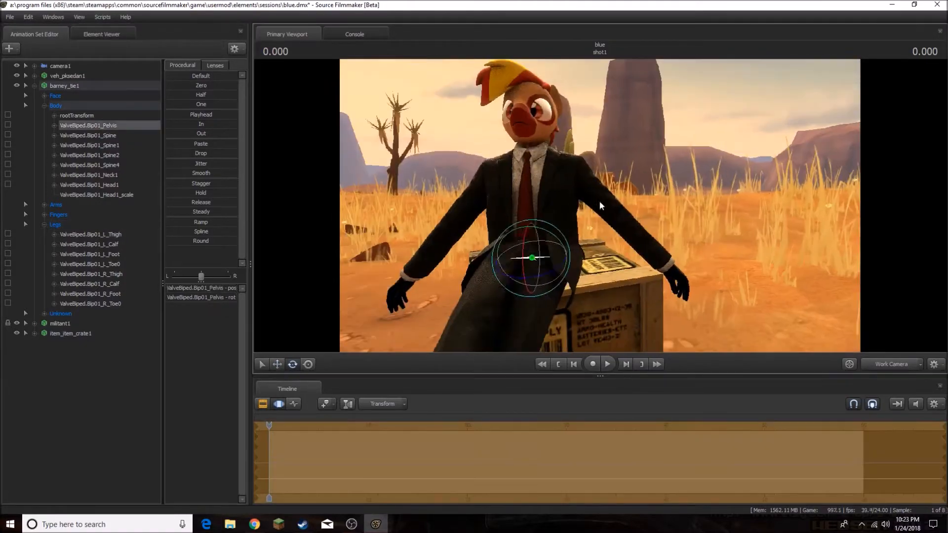
click(90, 274)
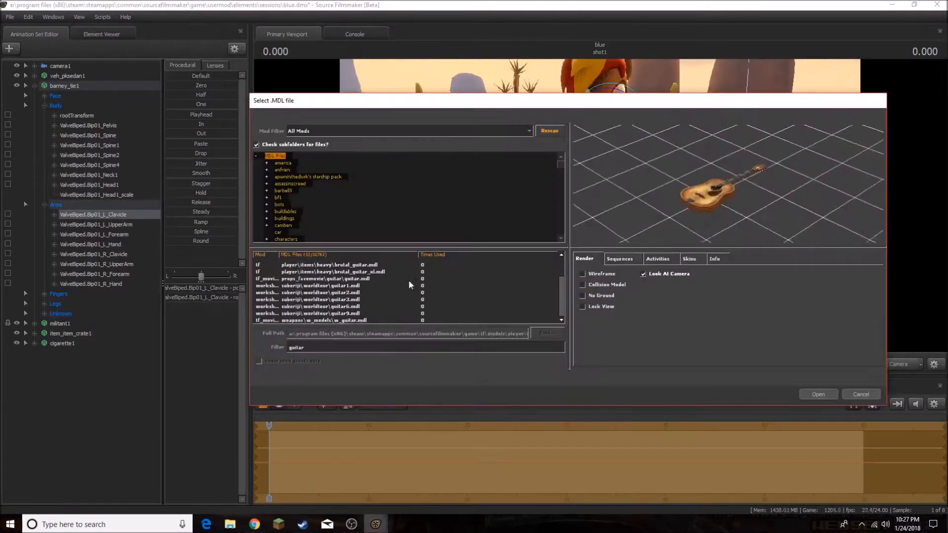
Load the guitar and position it in the character's lap with the arm posed over it.
click(818, 394)
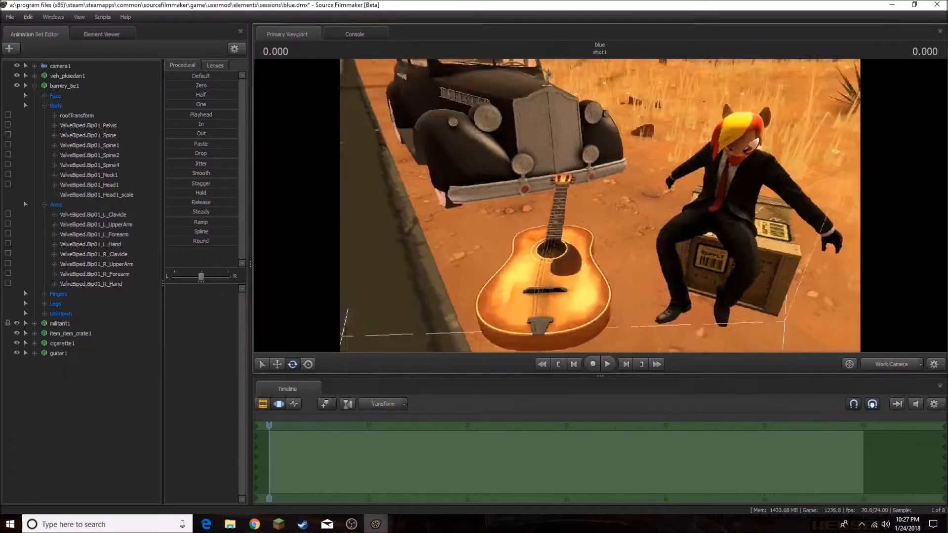
click(58, 354)
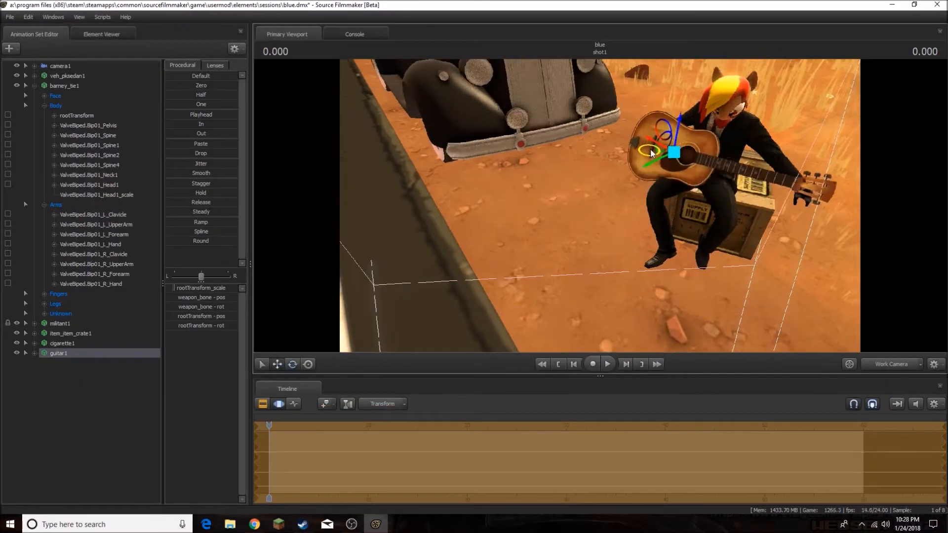
click(95, 273)
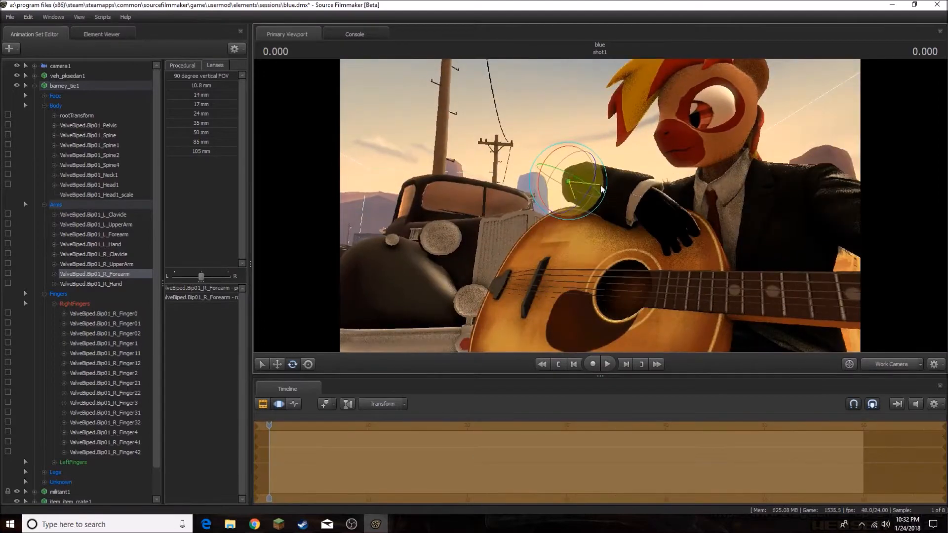
click(94, 253)
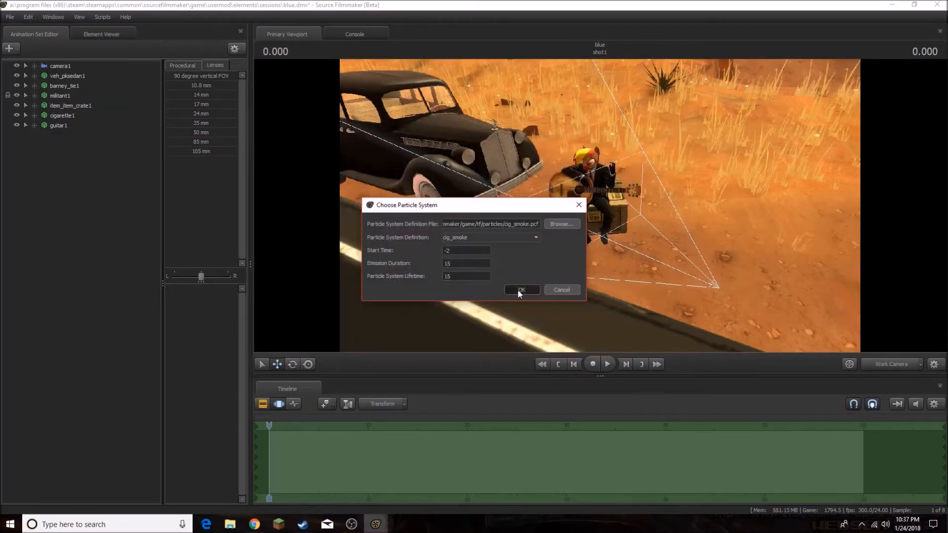
Confirm the cigarette smoke particle settings and add the first light.
click(521, 289)
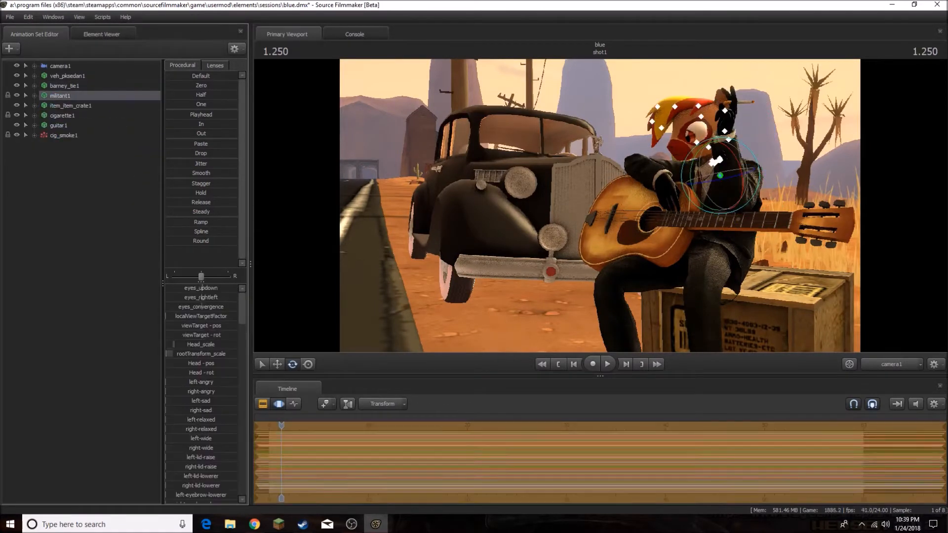
scroll(down, 3)
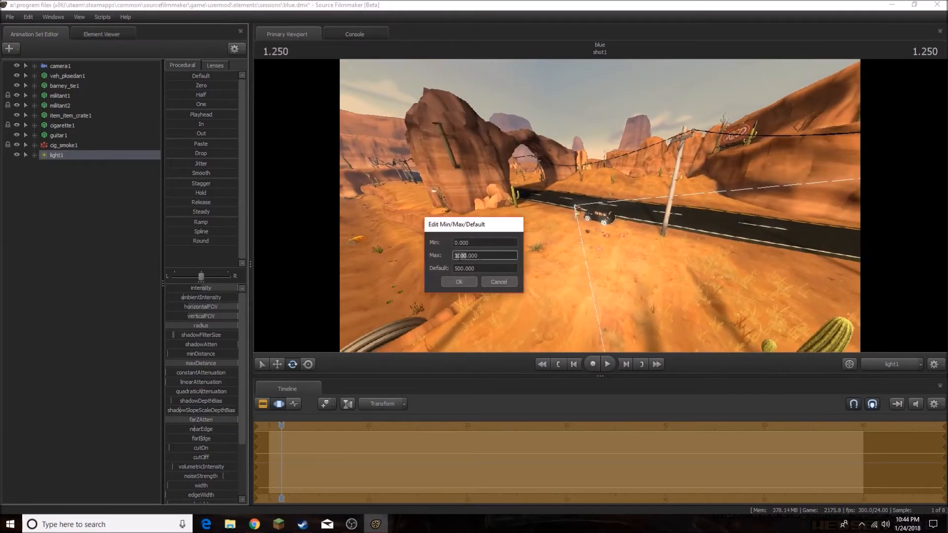
Confirm the light's new range limits and add a second light.
click(458, 281)
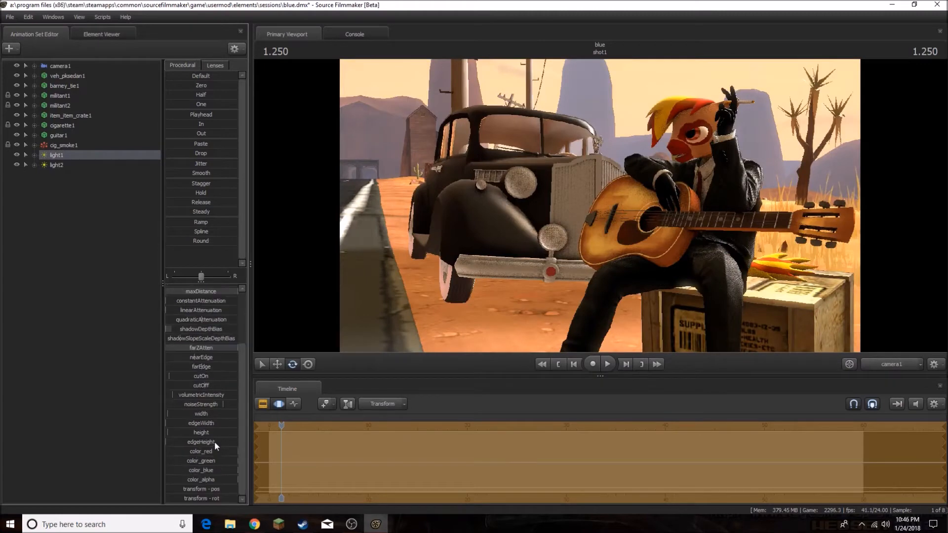
click(56, 165)
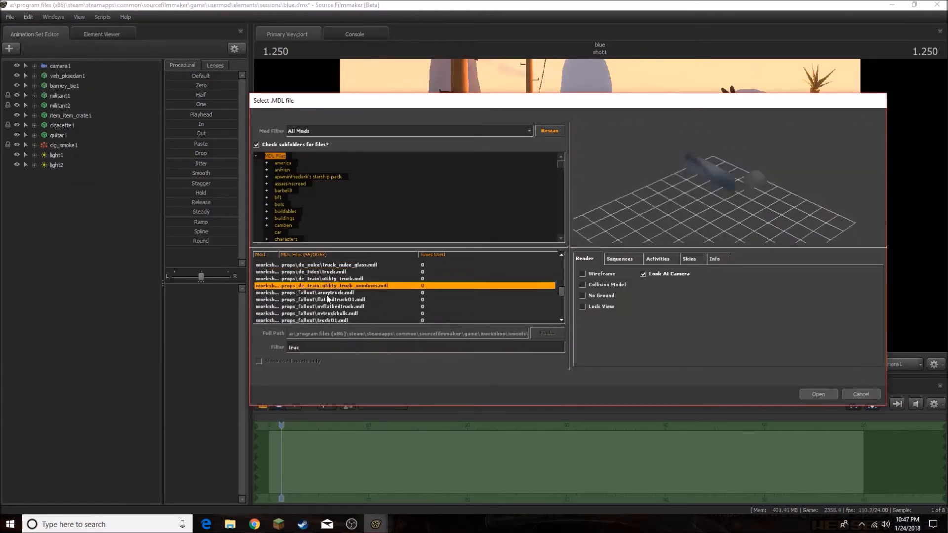
Filter for 'pick' without adding a vehicle, add light3, then select camera1.
text(pick)
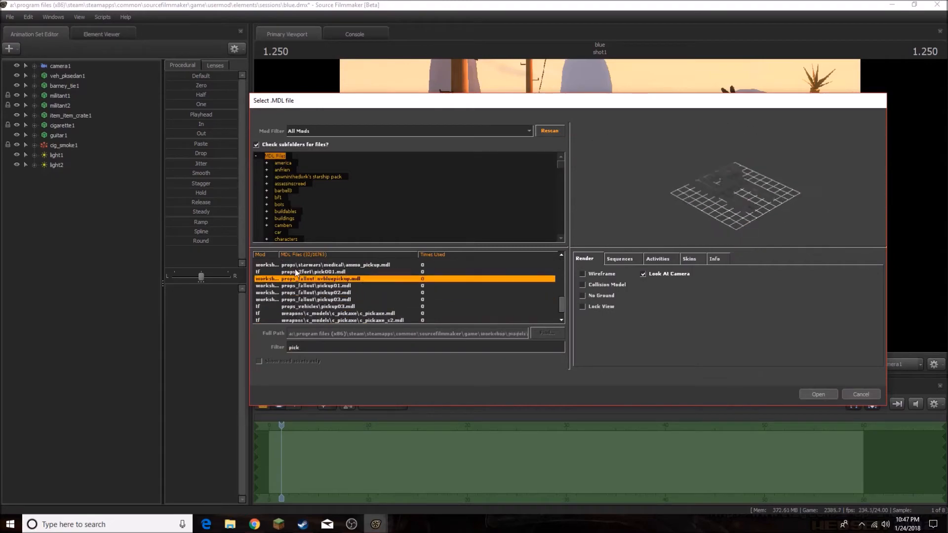
click(818, 394)
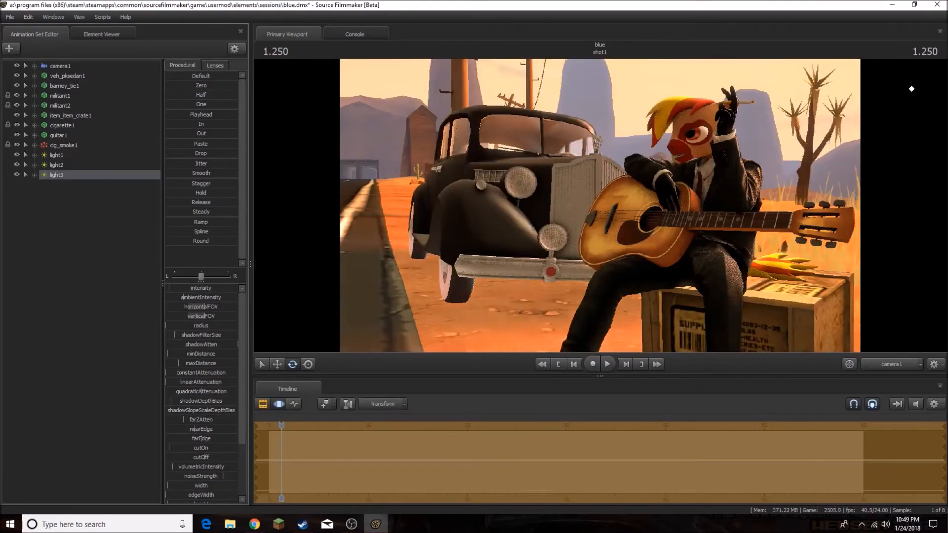
scroll(down, 3)
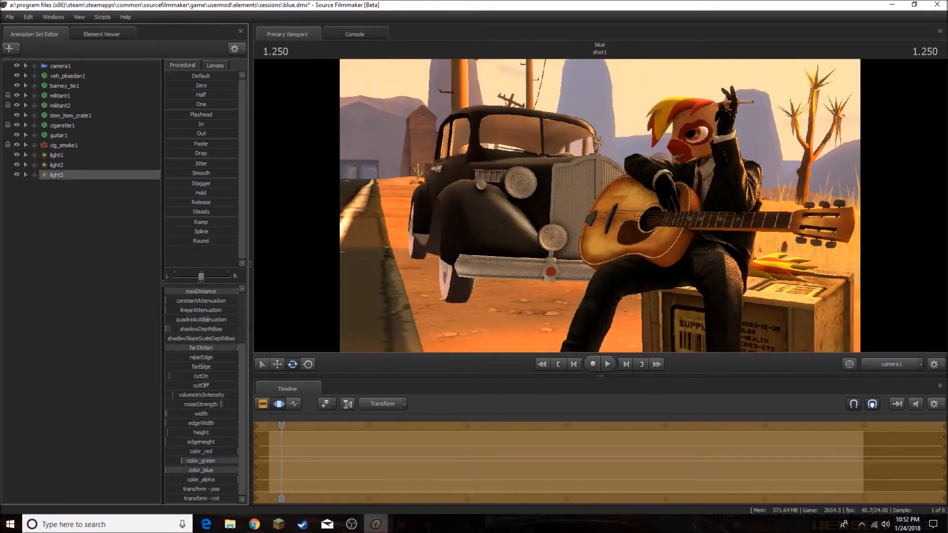
click(60, 65)
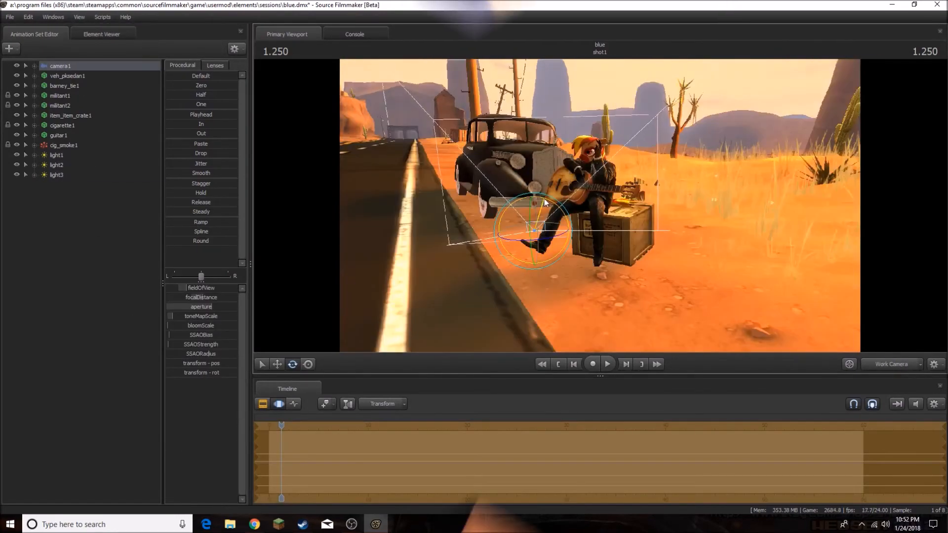